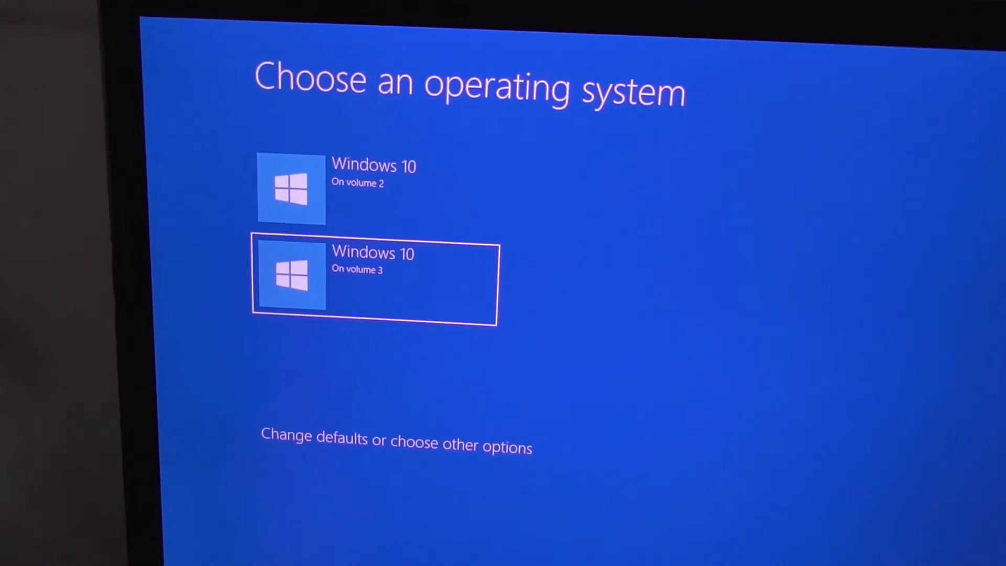
# - Boot the 'Windows 10 On volume 3' entry from the operating-system menu
pyautogui.press('Up')
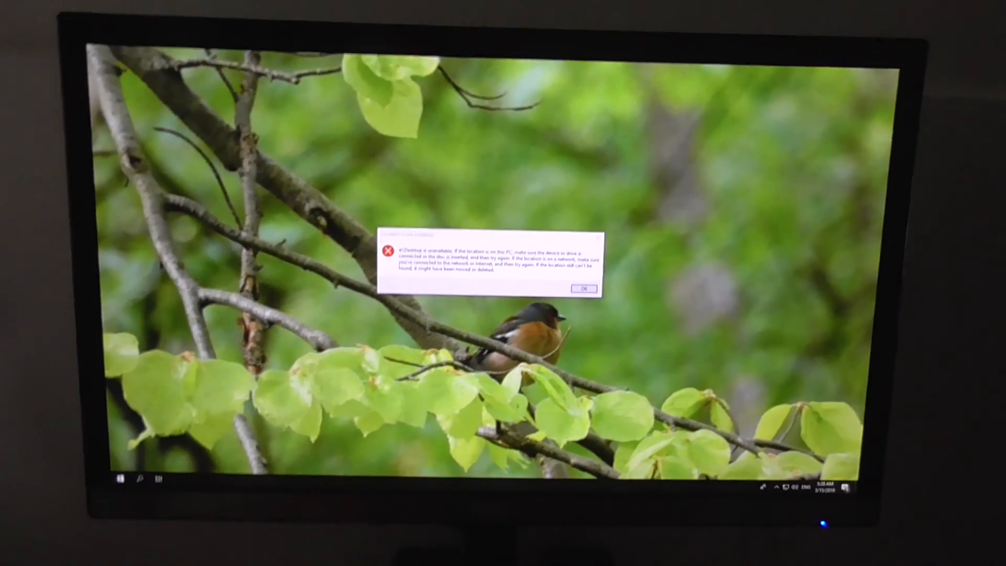
# - Acknowledge the 'Location is not available' error with OK, leaving a clear desktop
pyautogui.click(582, 289)
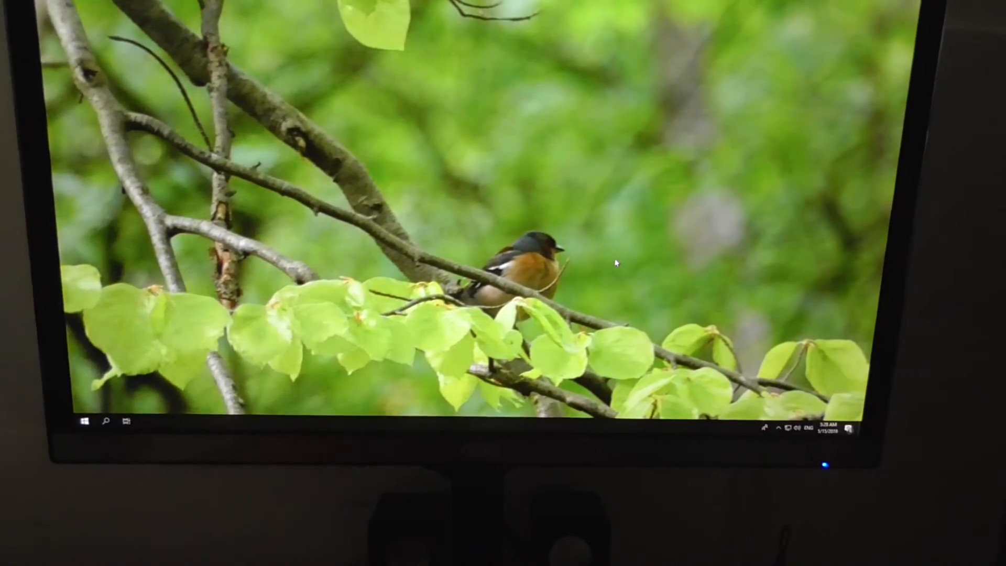